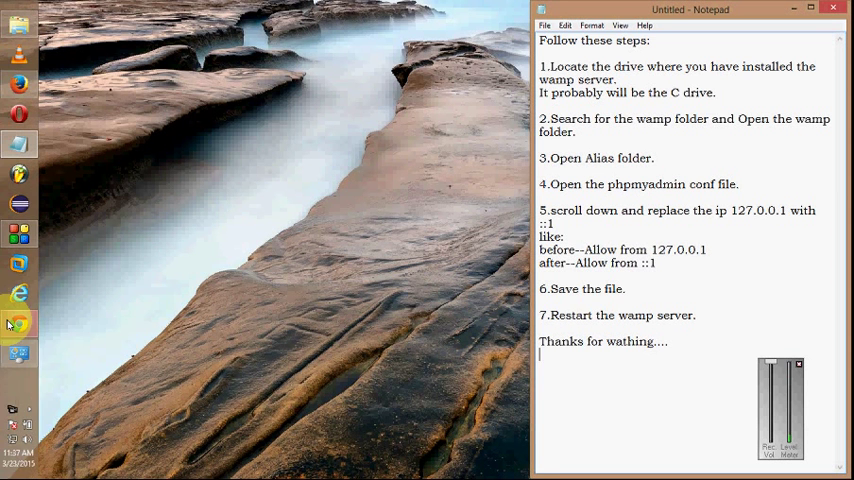
mouse_move(12, 410)
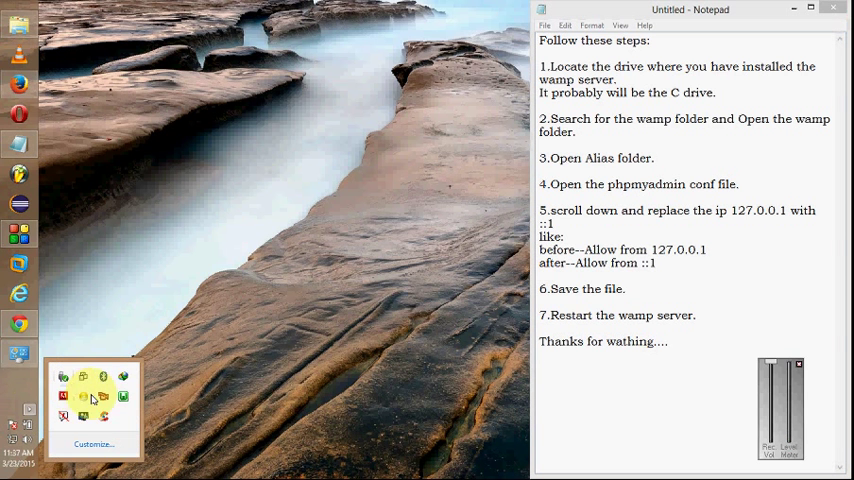
- Browse to C:\wamp and select the alias folder inside it
left_click(82, 396)
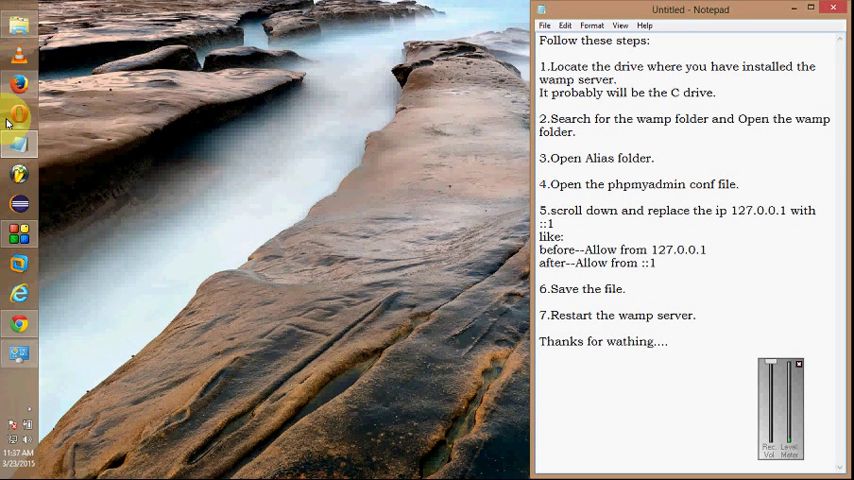
left_click(18, 116)
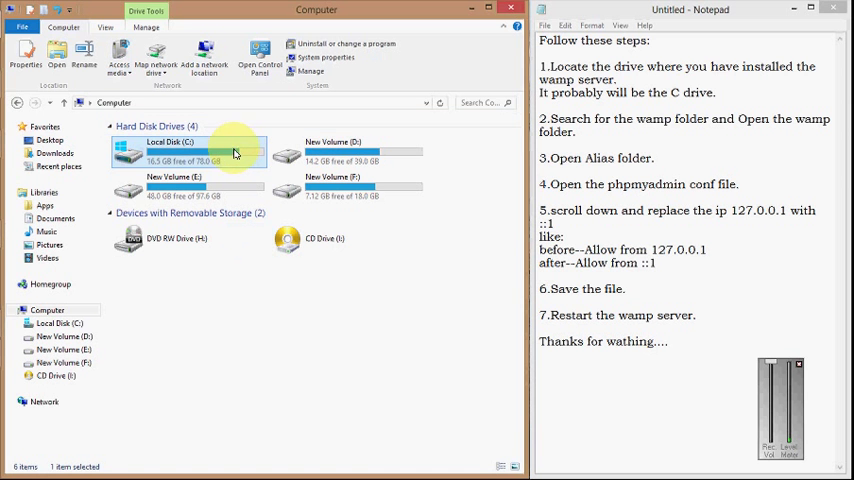
mouse_move(212, 162)
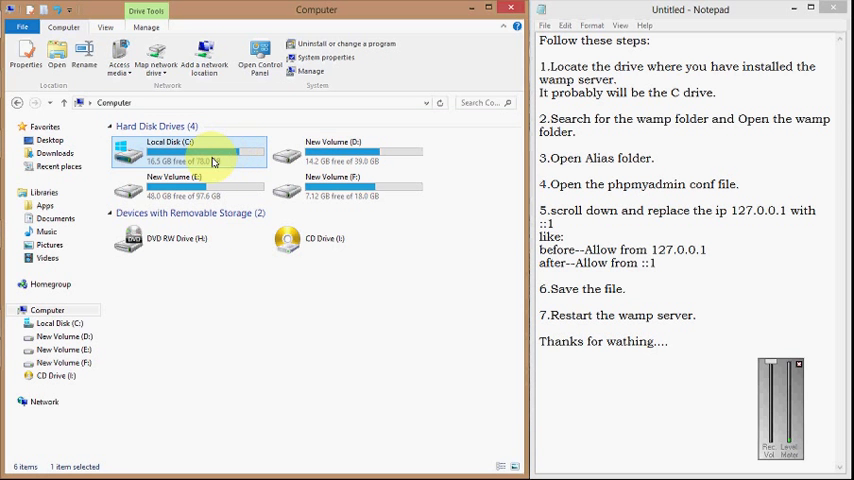
double_click(188, 150)
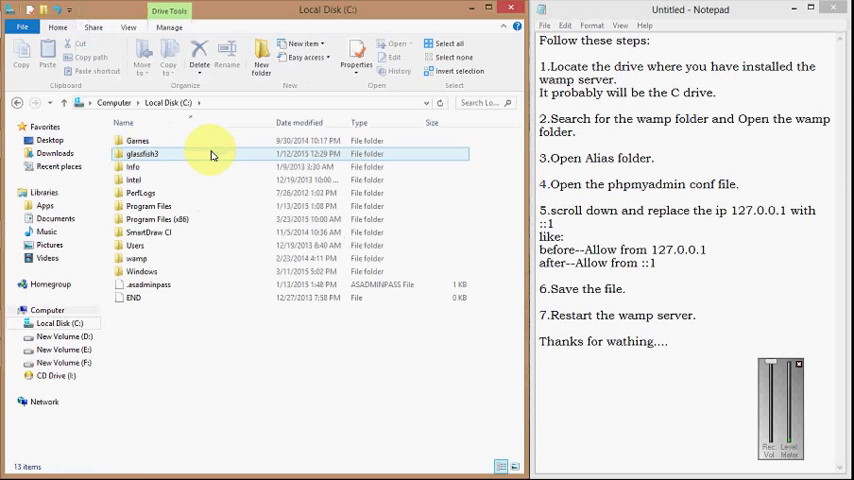
left_click(136, 258)
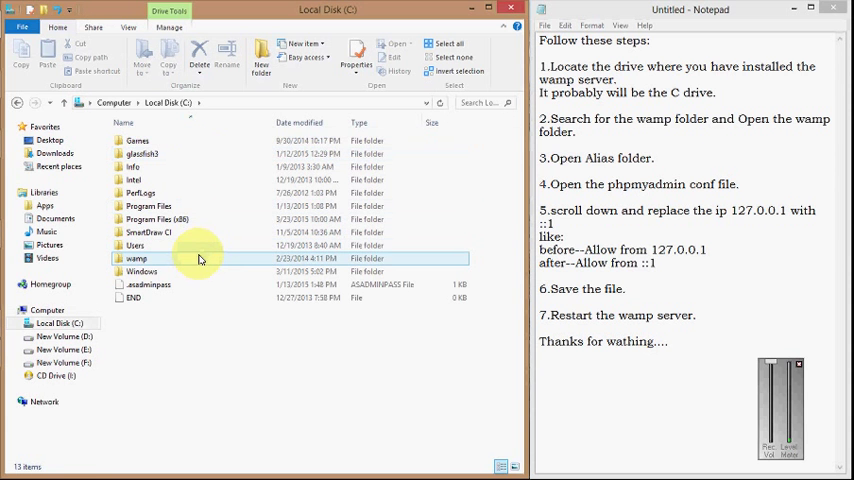
double_click(136, 258)
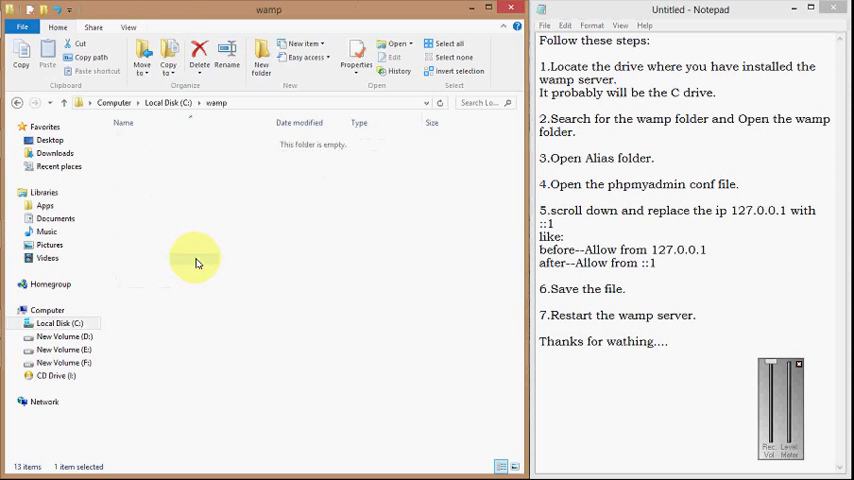
left_click(132, 140)
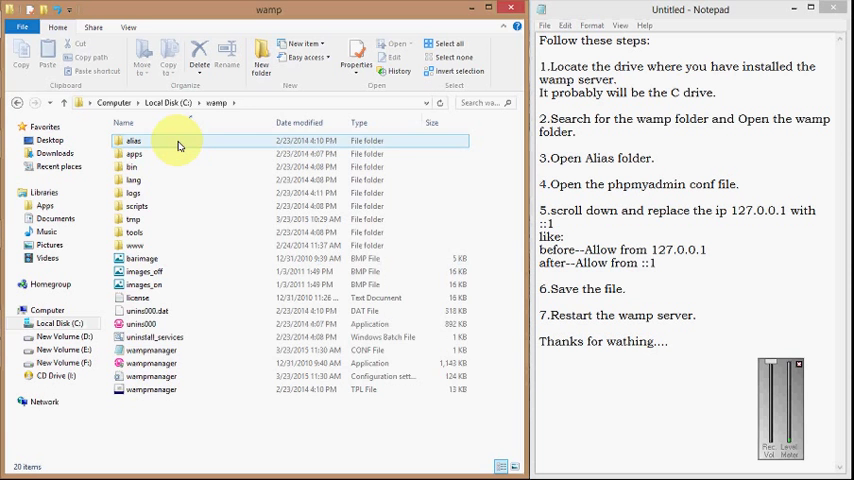
- Open phpmyadmin.conf from the alias folder and scroll to the Allow line to set it to ::1
double_click(132, 140)
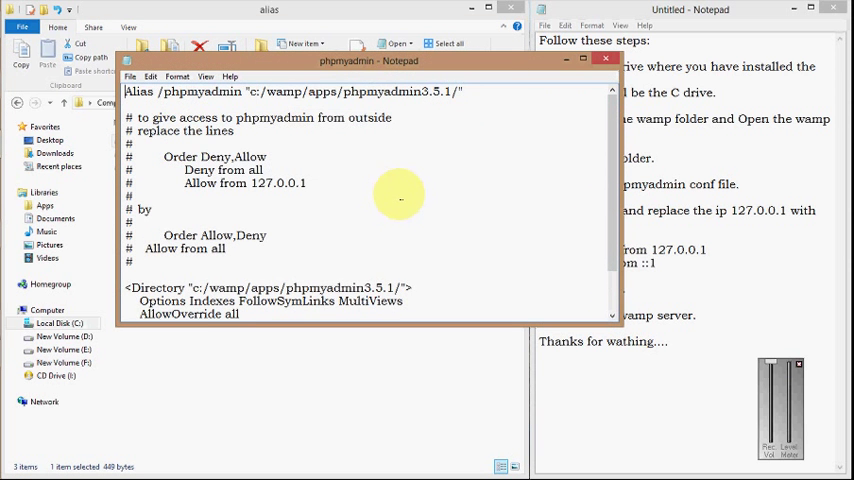
scroll("down", 3)
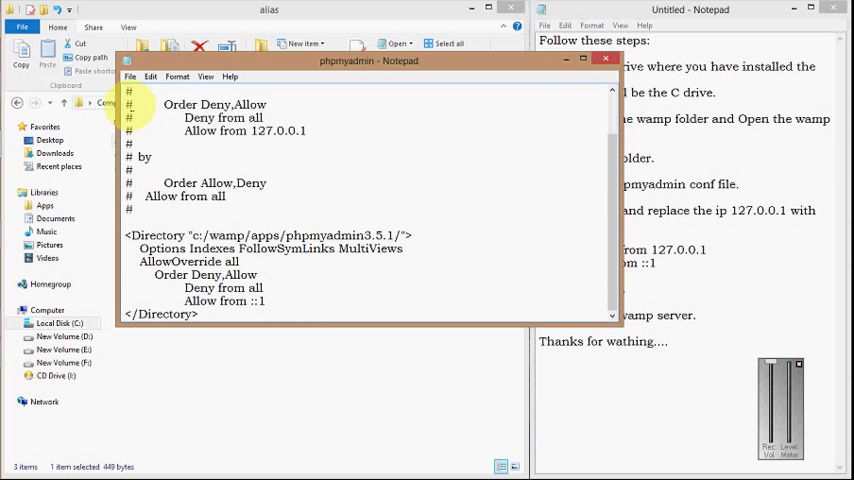
- Save the edited phpmyadmin.conf via File > Save
left_click(130, 76)
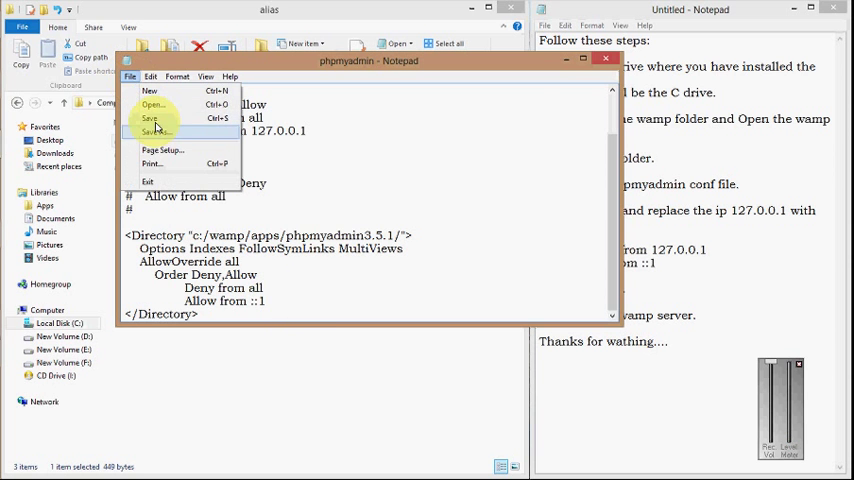
left_click(150, 132)
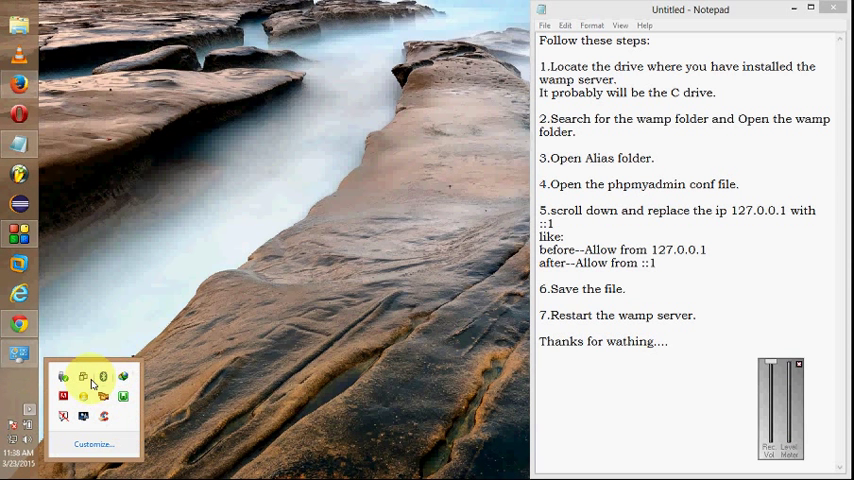
- Bring up the WampServer tray menu to reach Restart All Services
left_click(84, 376)
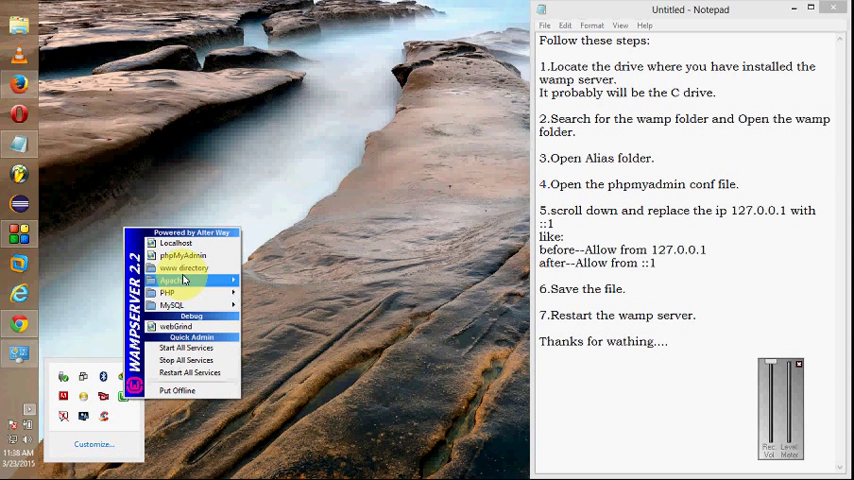
mouse_move(184, 256)
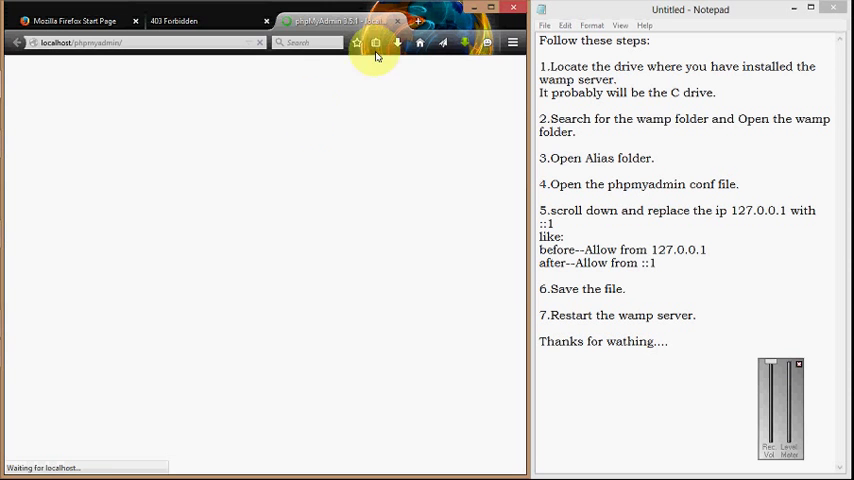
mouse_move(288, 82)
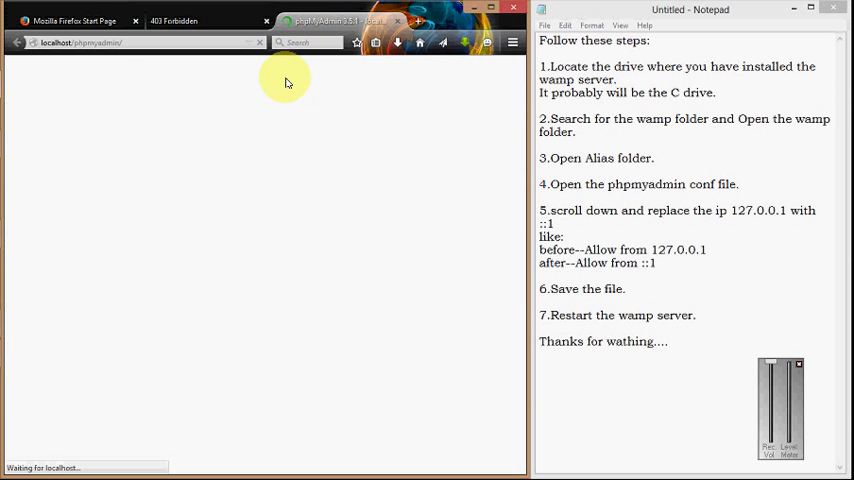